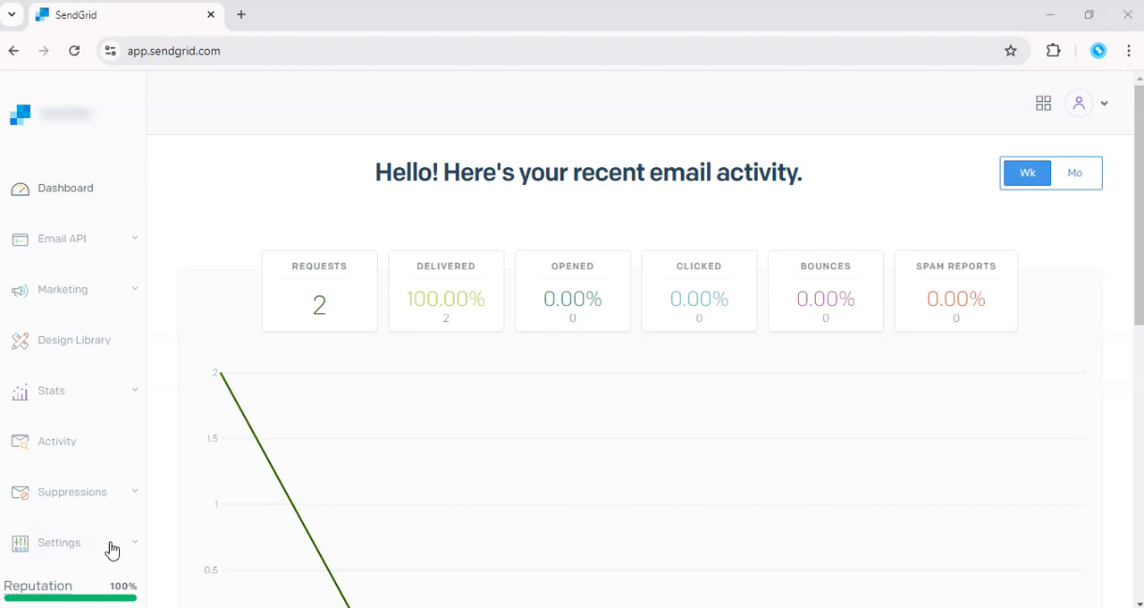
pyautogui.moveTo(1036, 168)
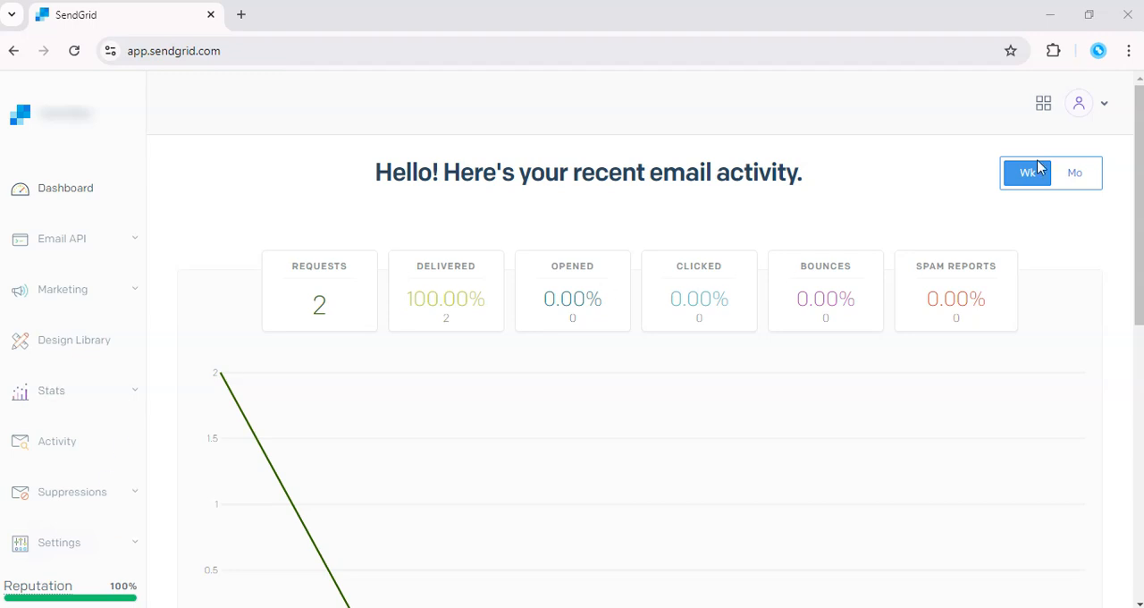
pyautogui.moveTo(85, 293)
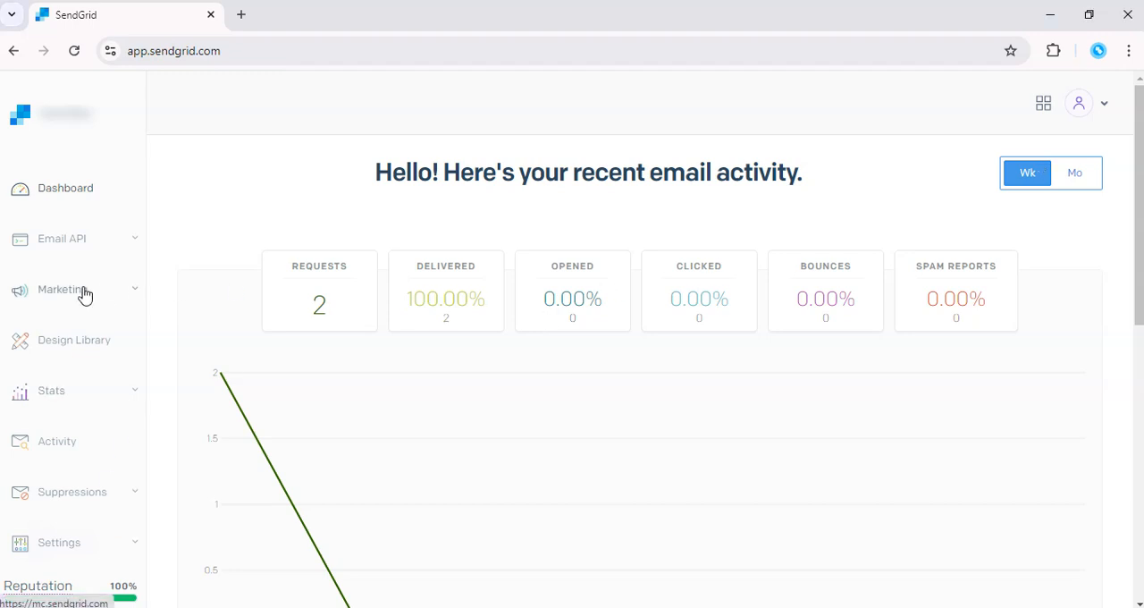
# Go to Marketing > Automations and start creating a new automation.
pyautogui.click(62, 290)
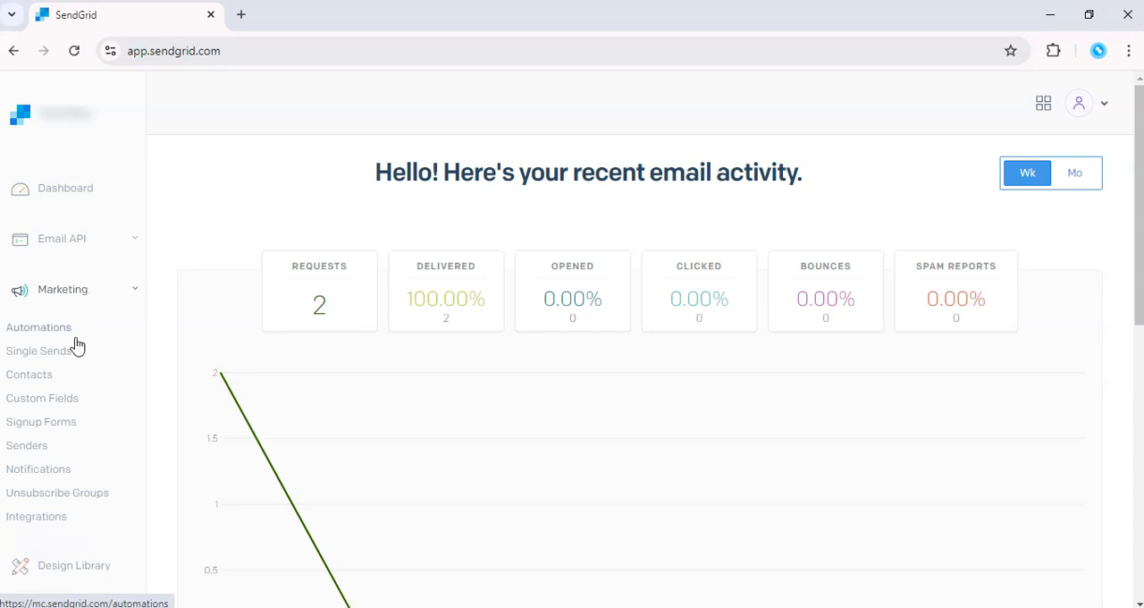
pyautogui.click(40, 327)
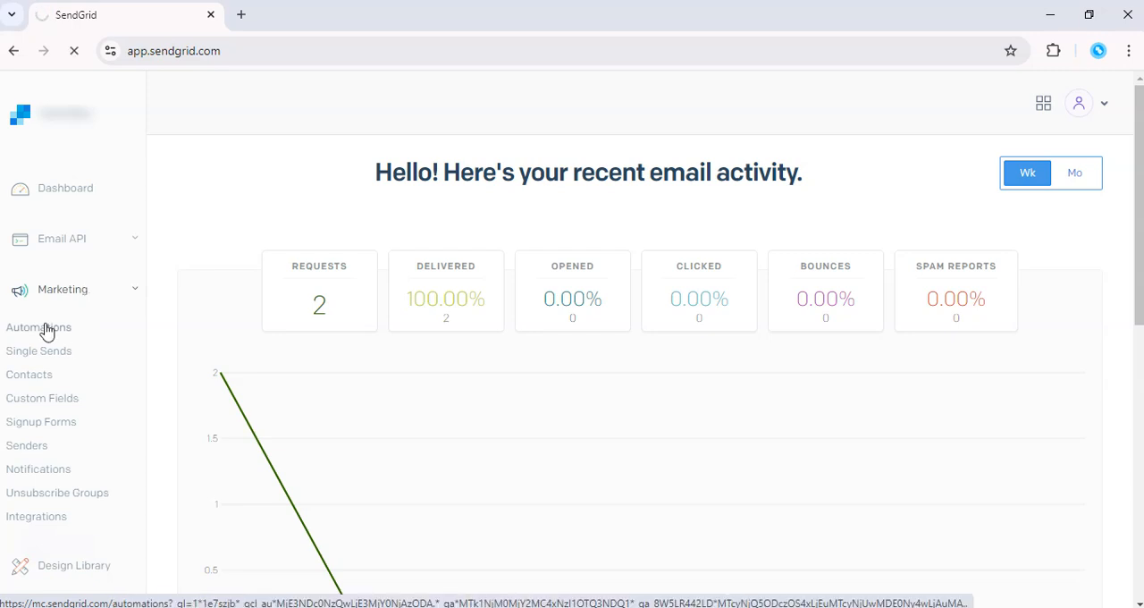
pyautogui.click(40, 327)
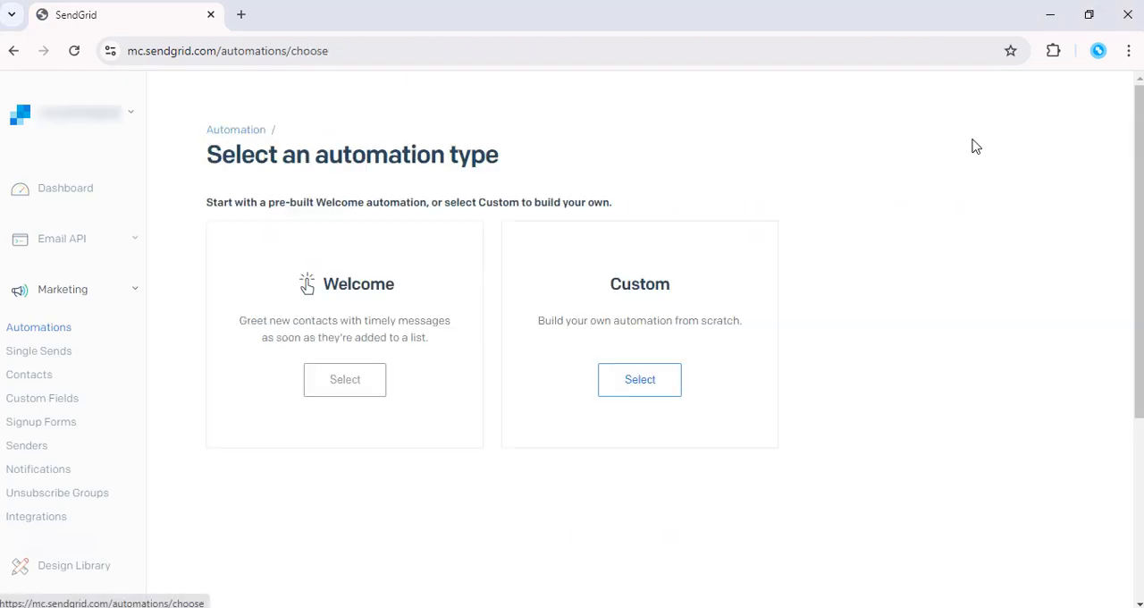
pyautogui.moveTo(461, 329)
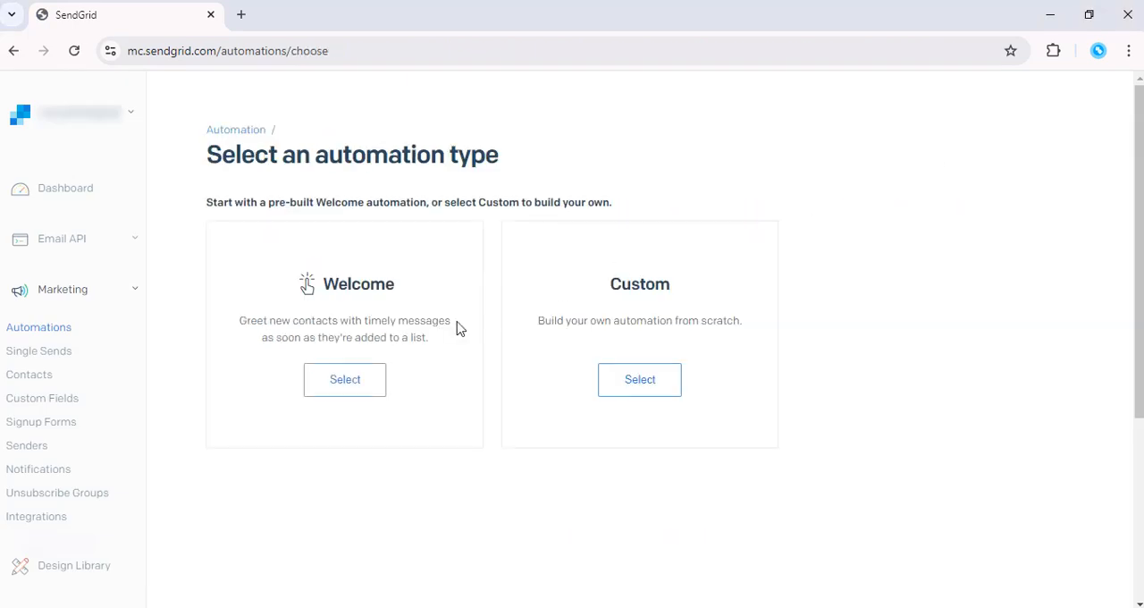
pyautogui.moveTo(633, 341)
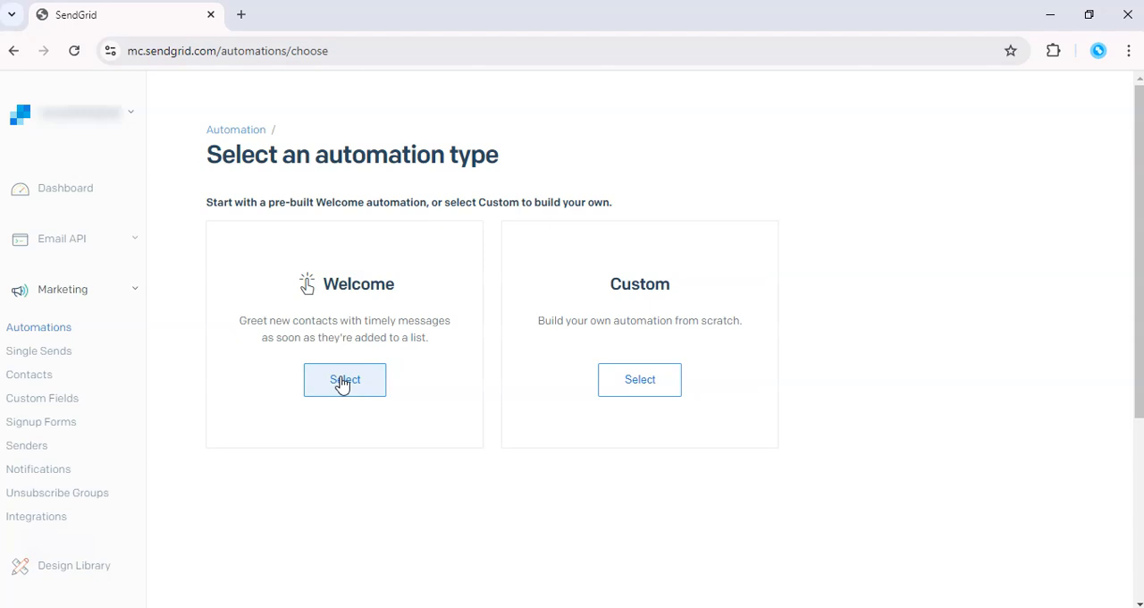
# Choose the pre-built Welcome automation type, opening 'Untitled Welcome Series' for editing.
pyautogui.click(343, 379)
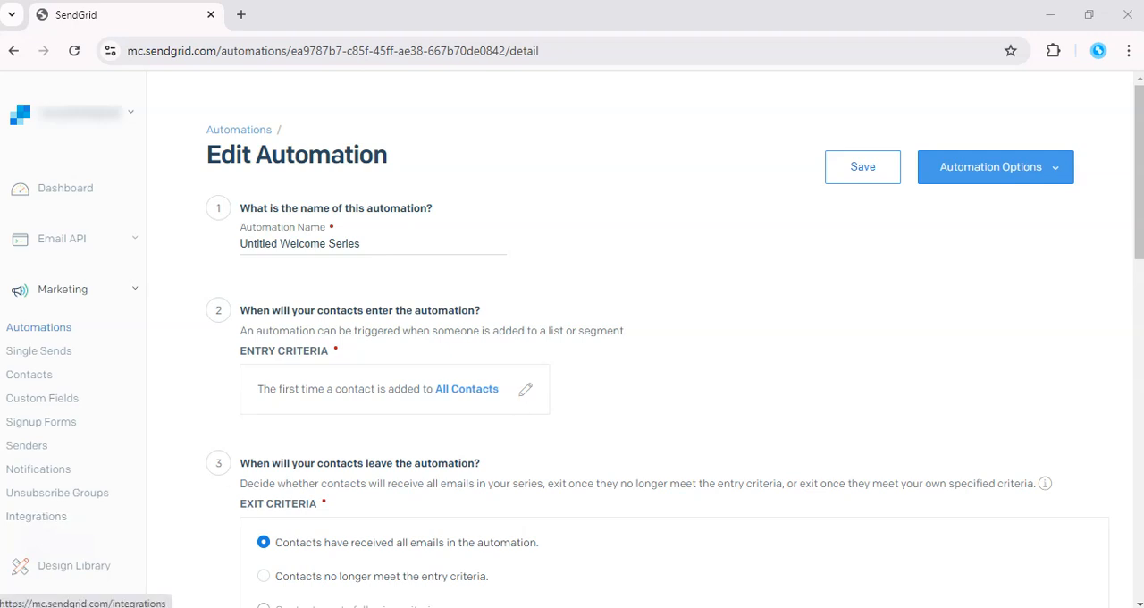
# Rename the automation from 'Untitled Welcome Series' to 'Welcome'.
pyautogui.click(365, 243)
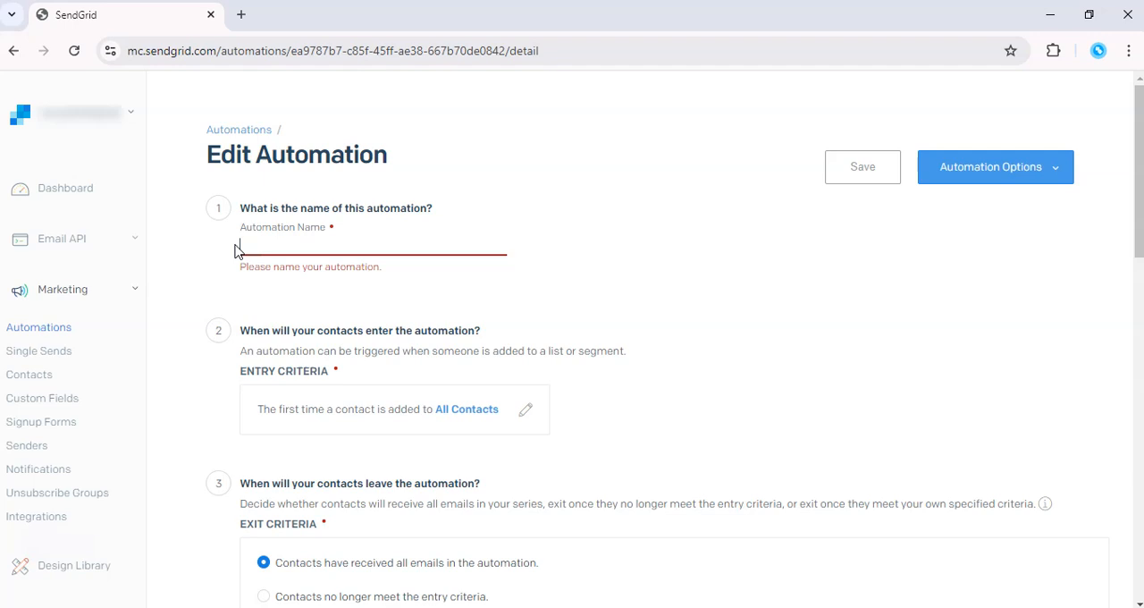
pyautogui.write('Welcome')
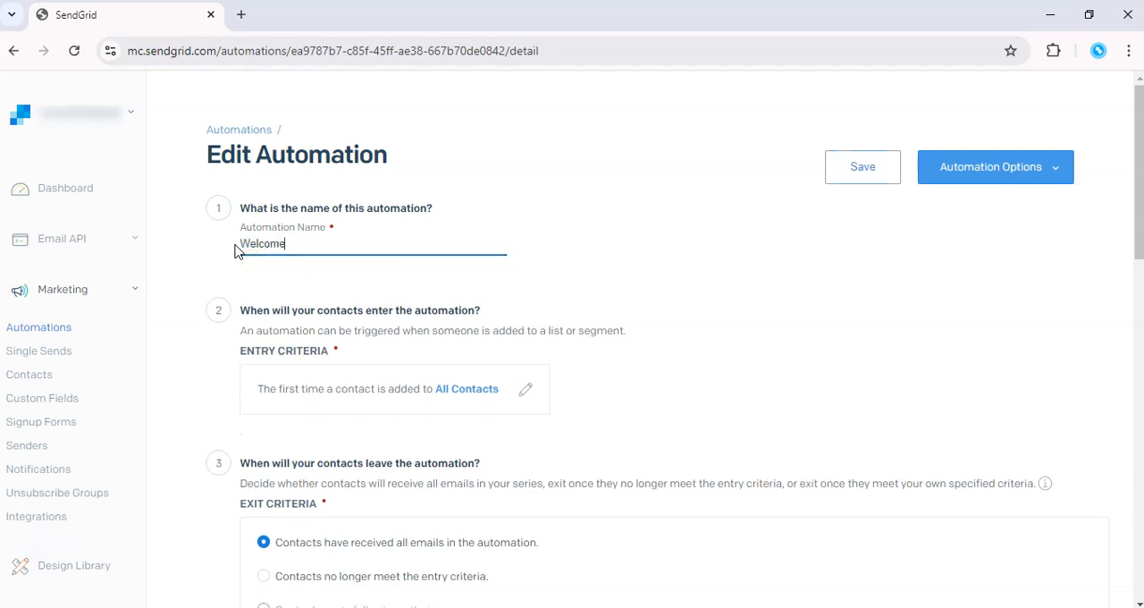
pyautogui.click(622, 422)
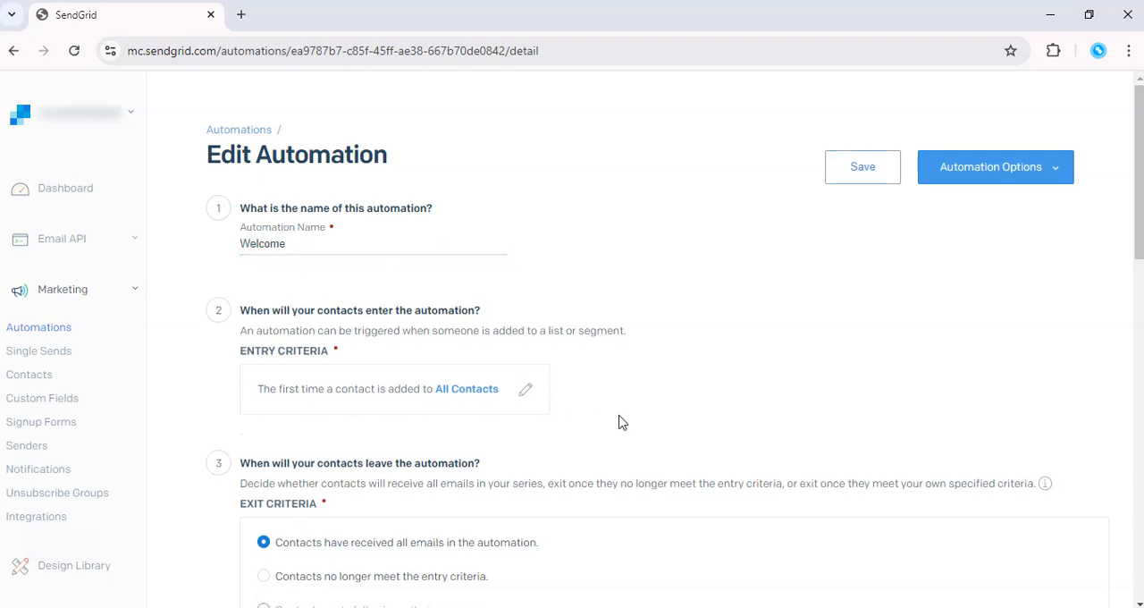
pyautogui.moveTo(337, 400)
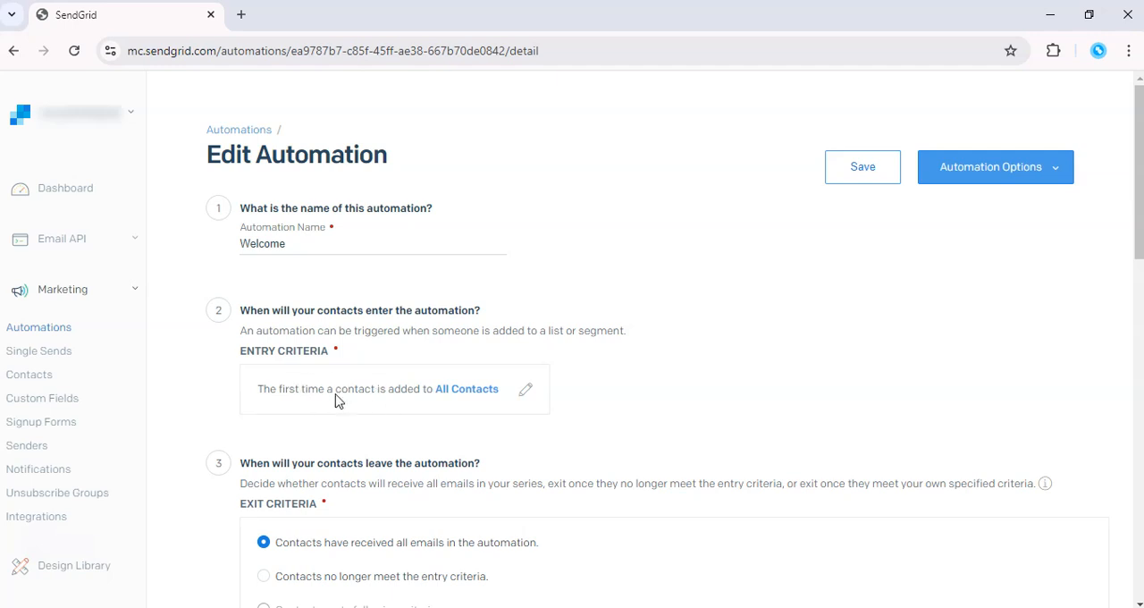
pyautogui.moveTo(372, 400)
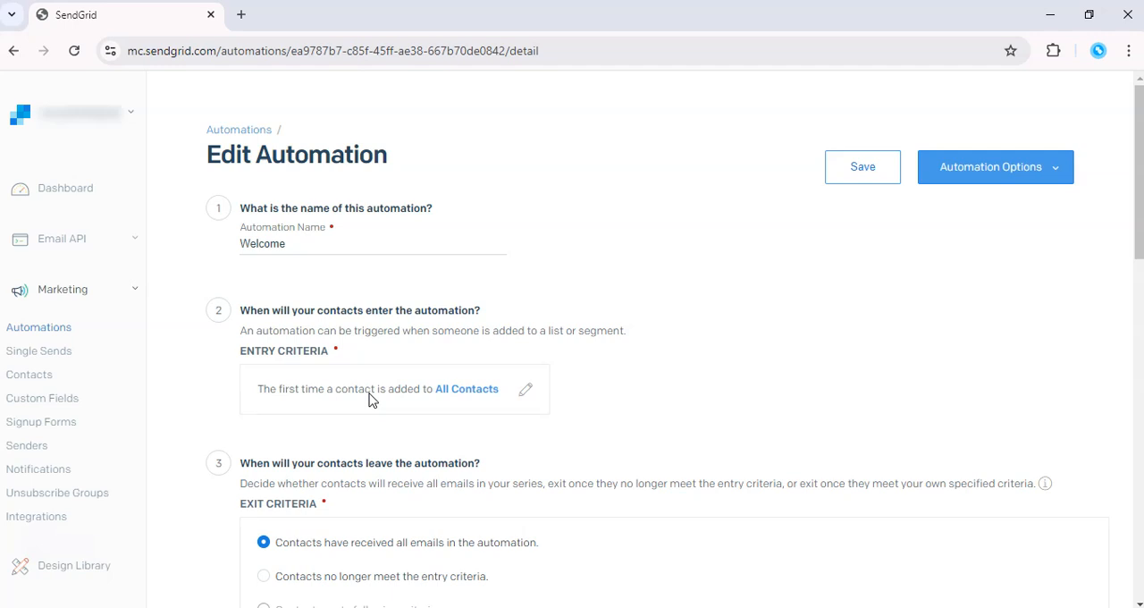
pyautogui.scroll(-3)
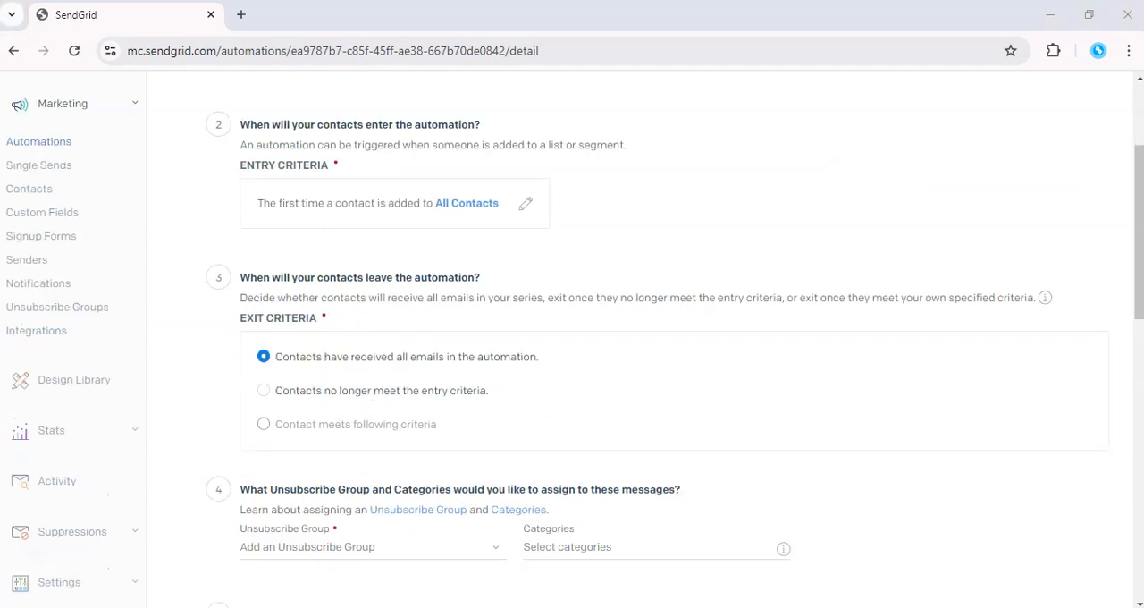
pyautogui.scroll(-3)
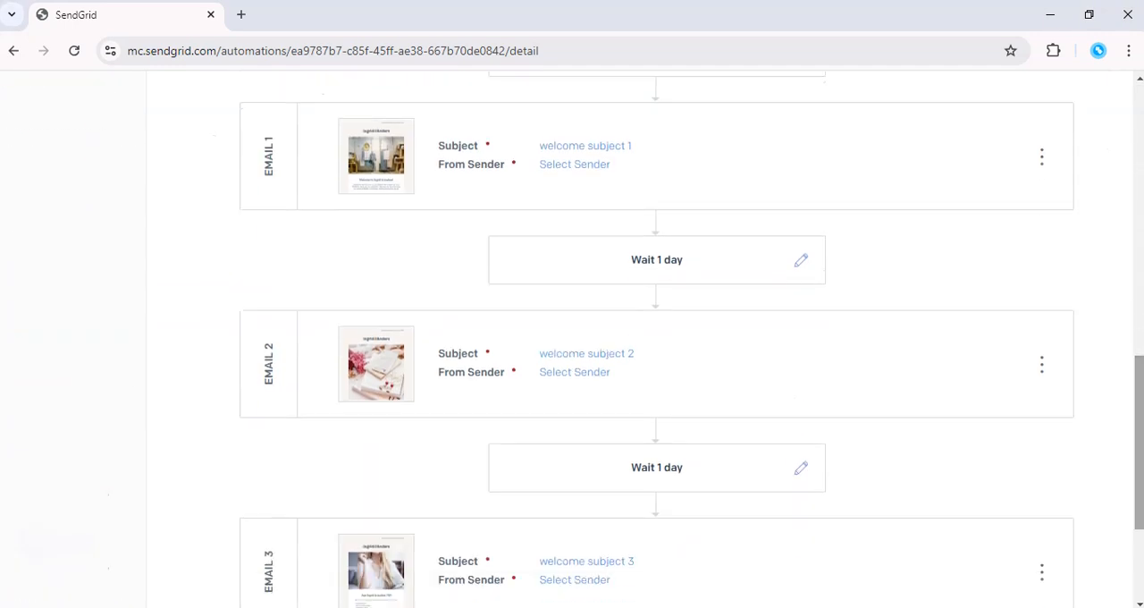
pyautogui.moveTo(829, 372)
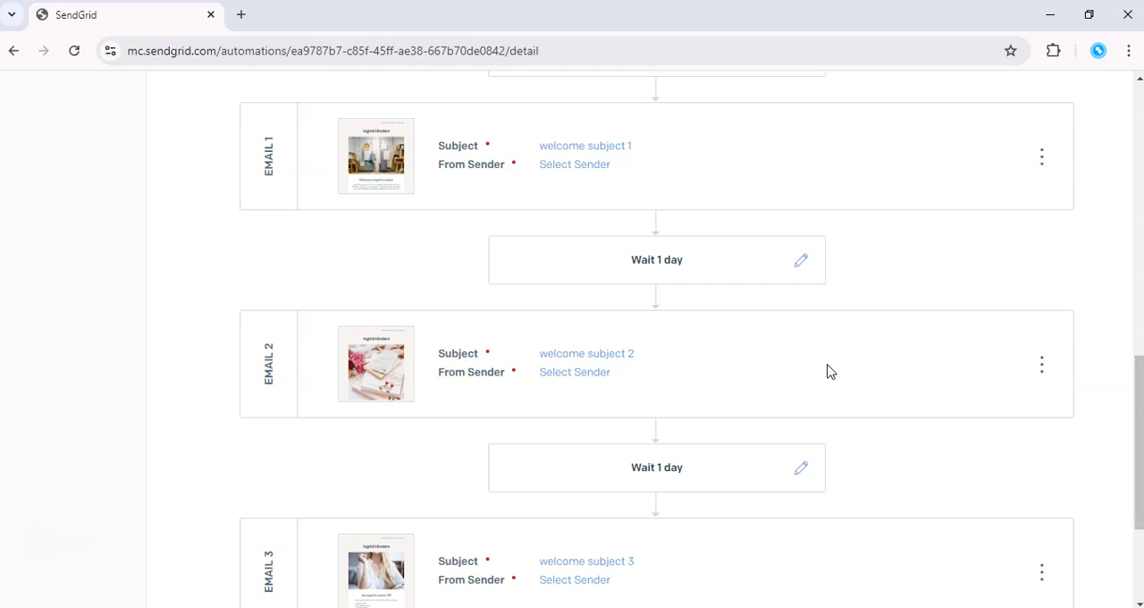
pyautogui.moveTo(404, 290)
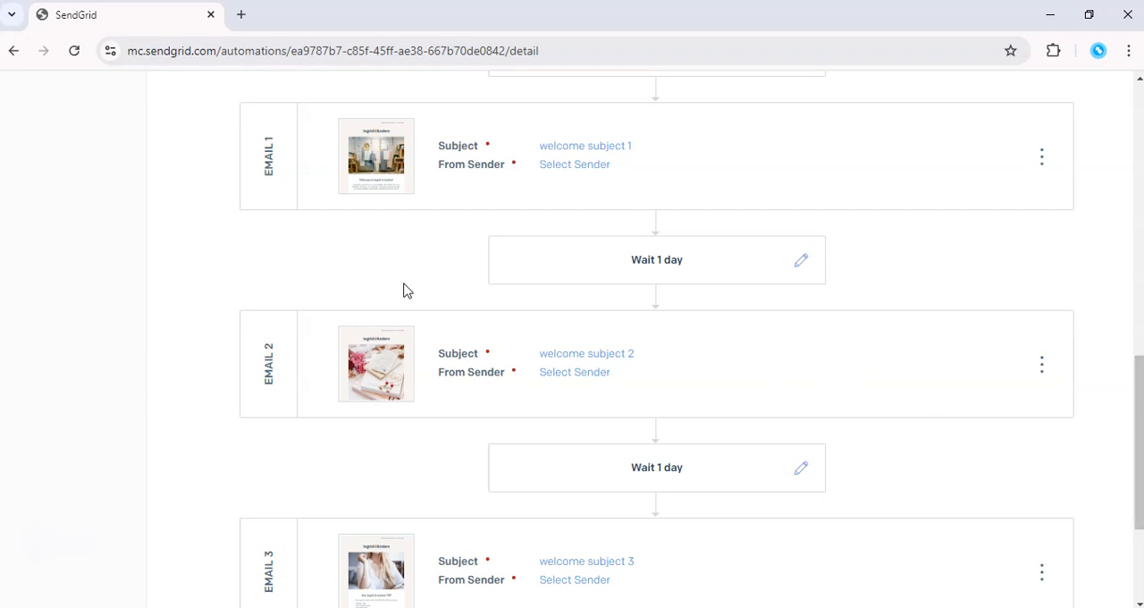
pyautogui.moveTo(375, 365)
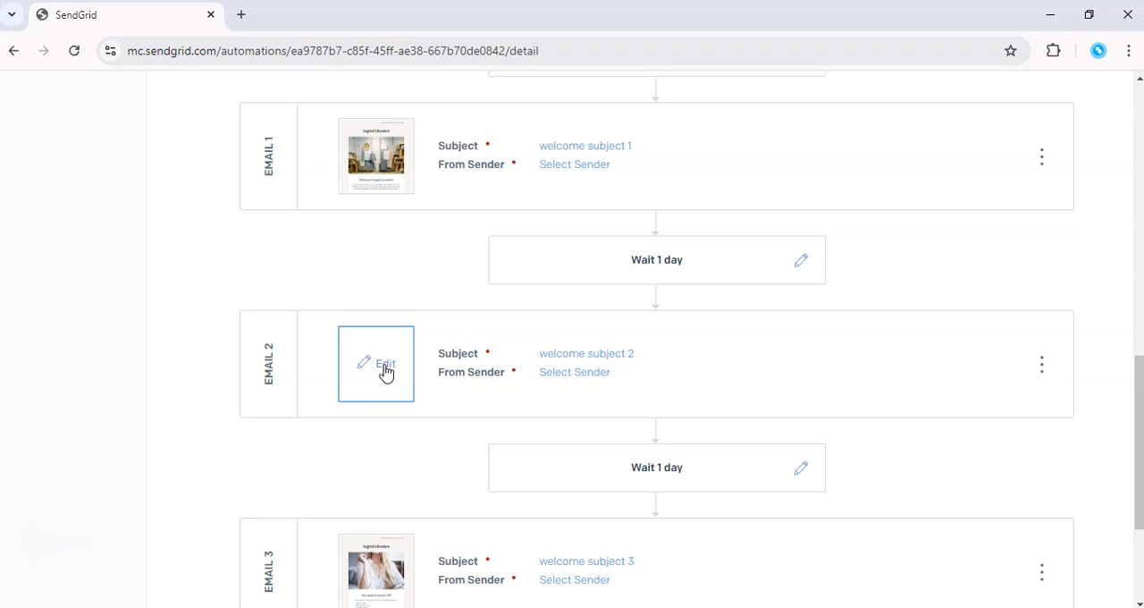
# Review Email 2's settings and Build modules, then leave its editor.
pyautogui.click(386, 365)
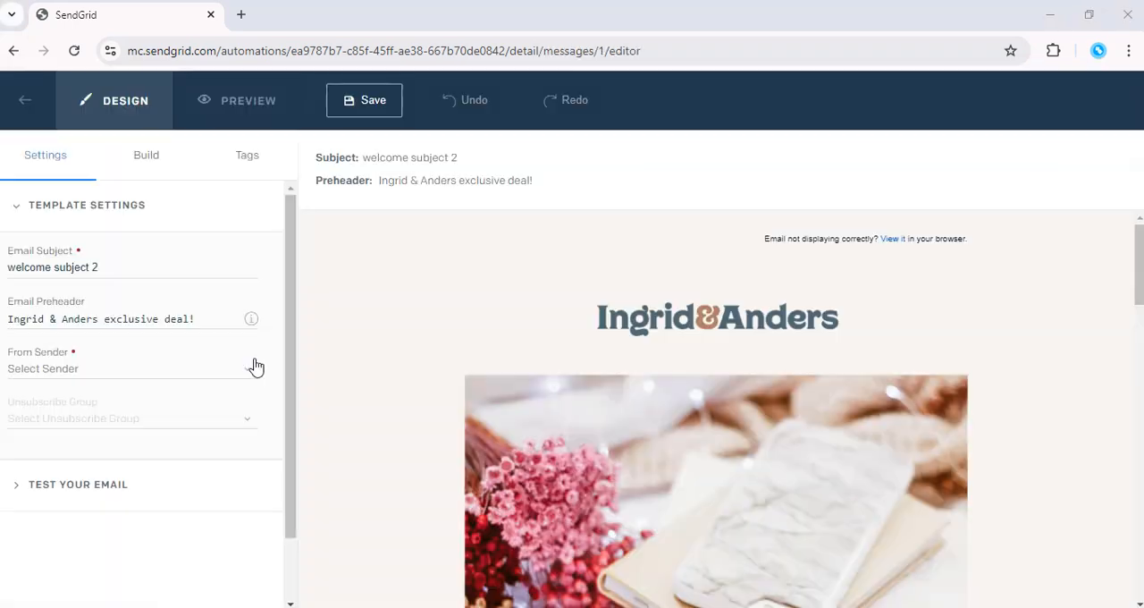
pyautogui.moveTo(189, 182)
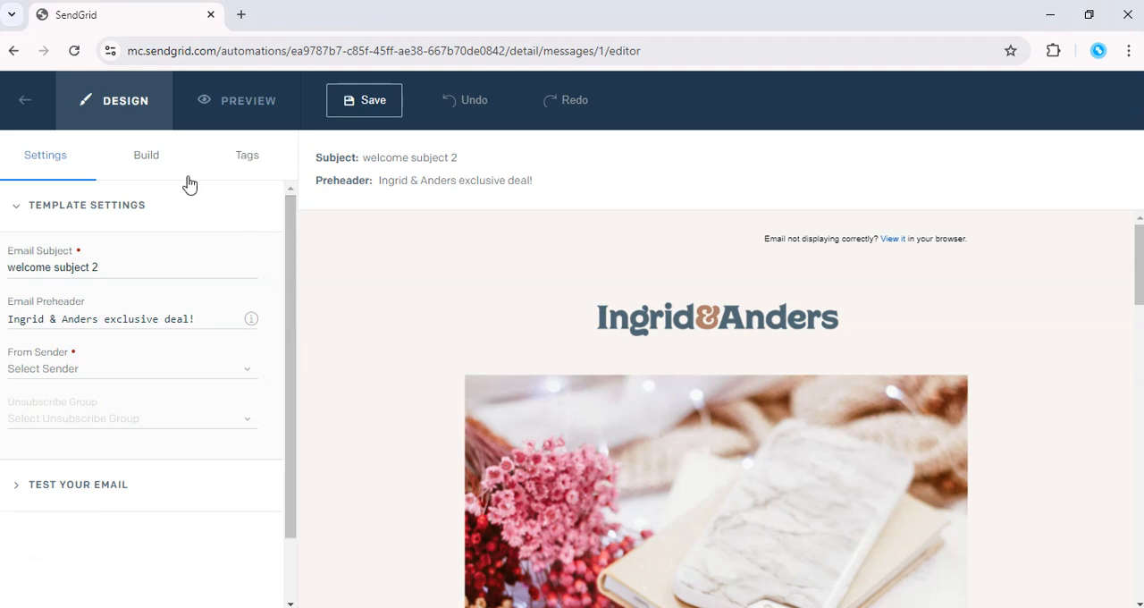
pyautogui.click(146, 154)
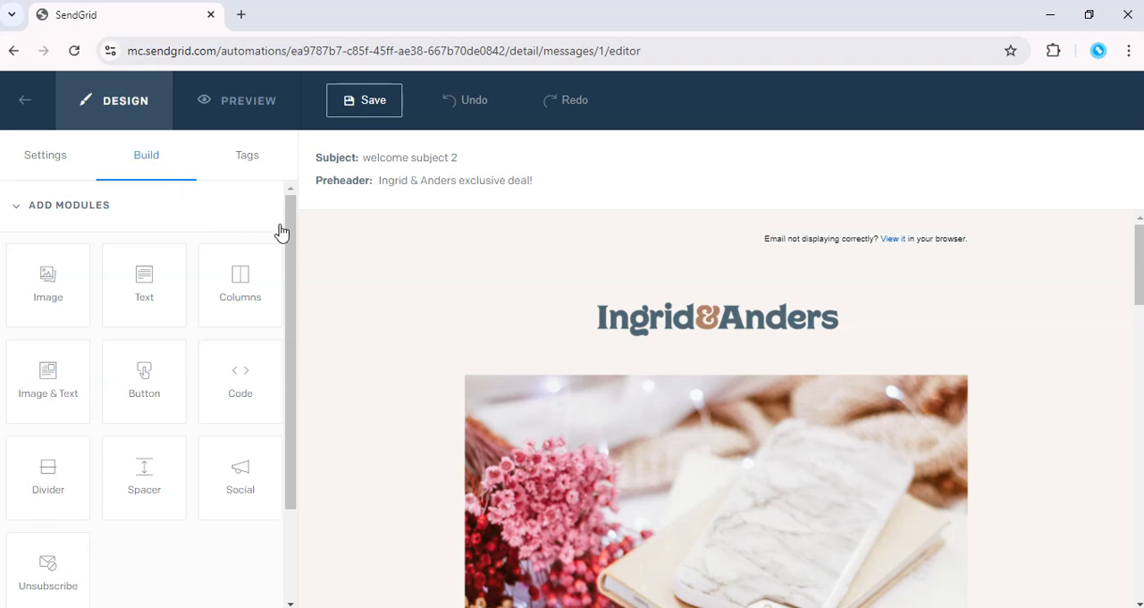
pyautogui.moveTo(204, 150)
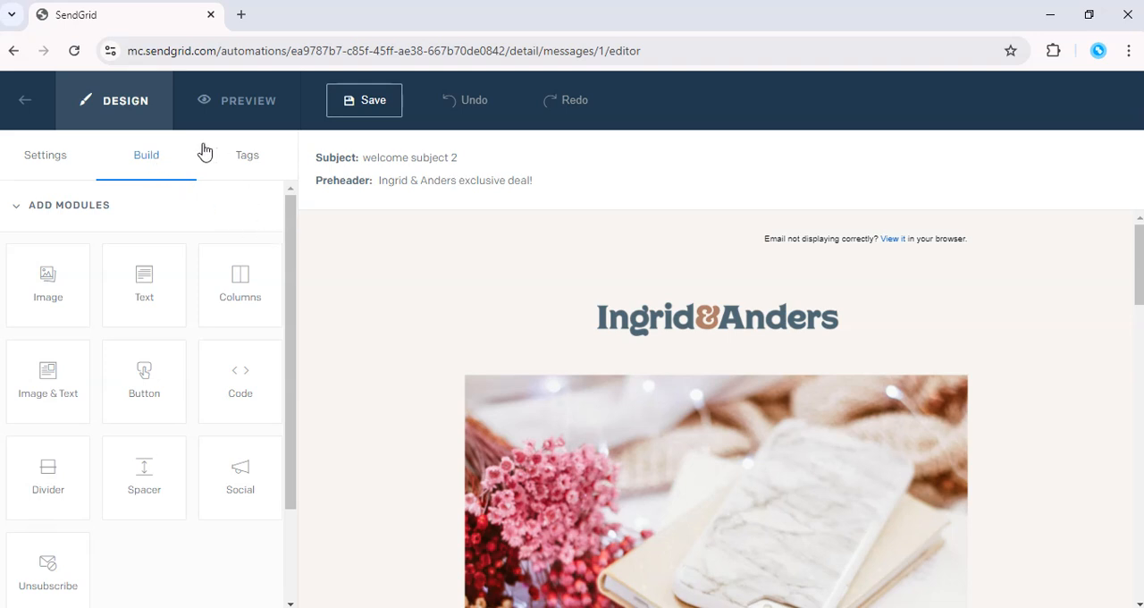
pyautogui.moveTo(121, 136)
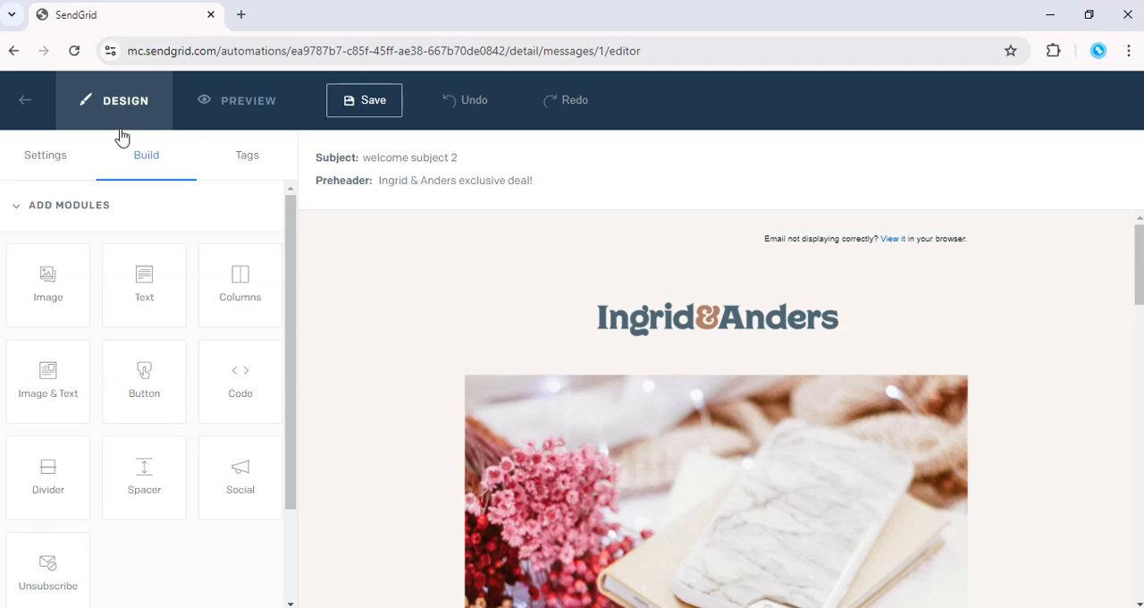
pyautogui.click(43, 154)
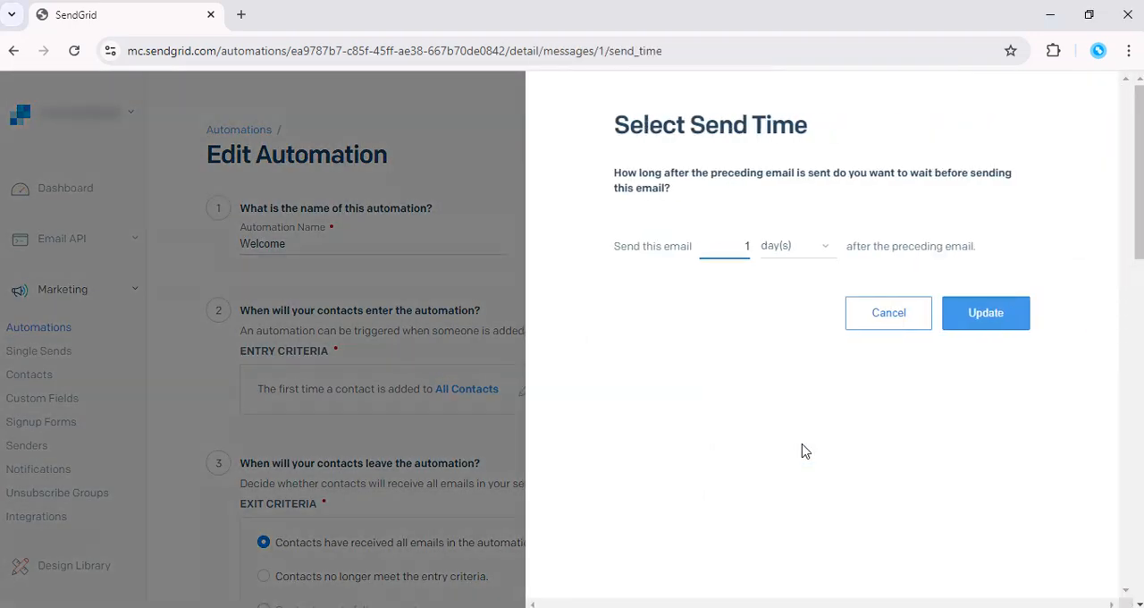
pyautogui.moveTo(1051, 268)
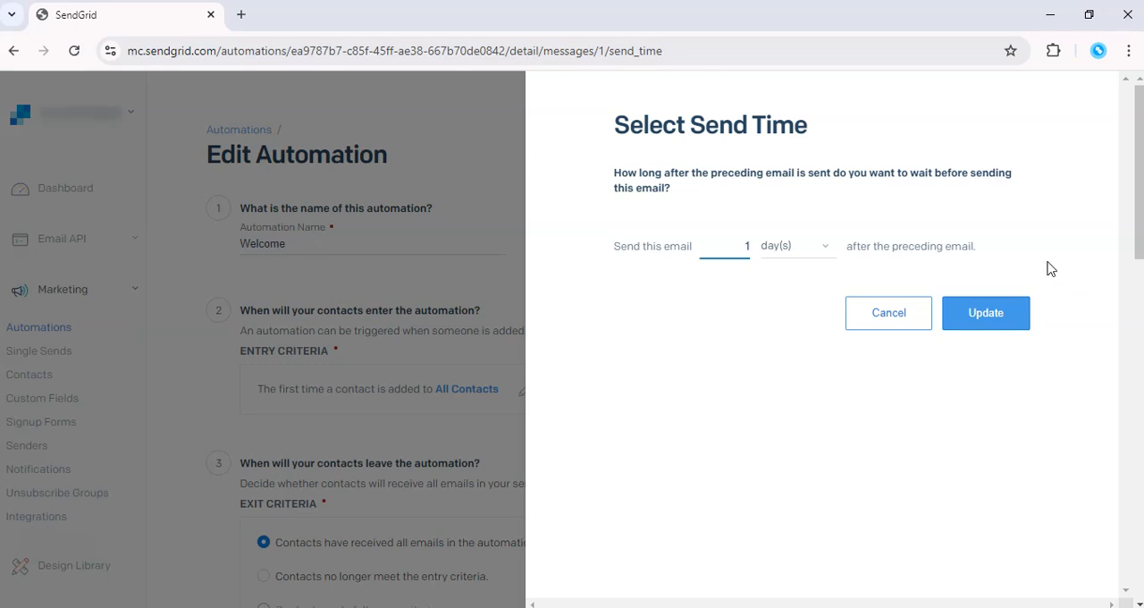
pyautogui.moveTo(393, 401)
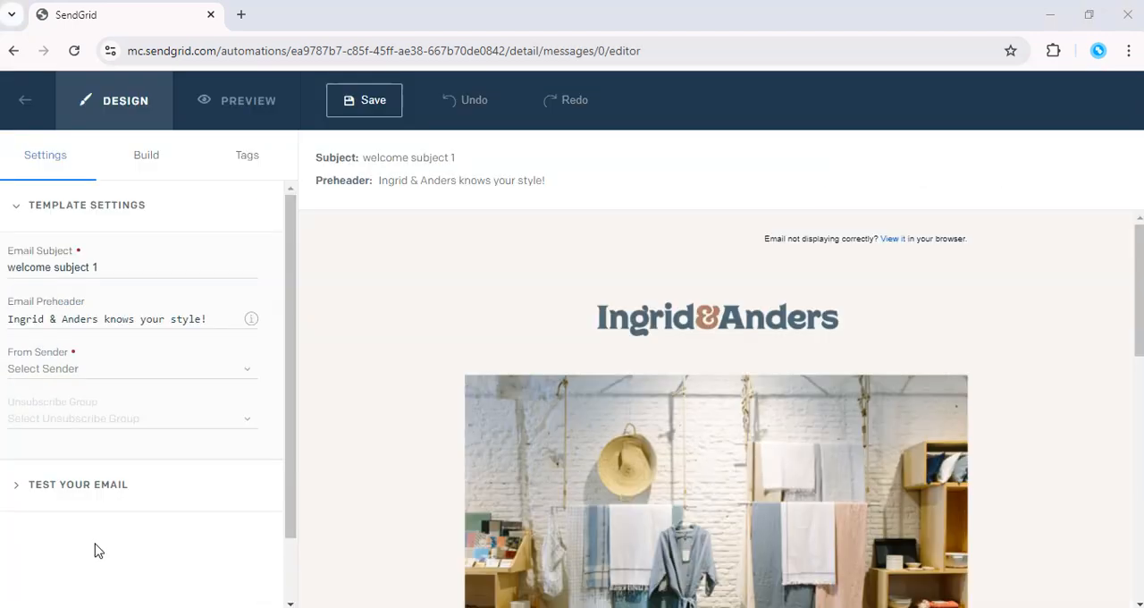
pyautogui.moveTo(86, 479)
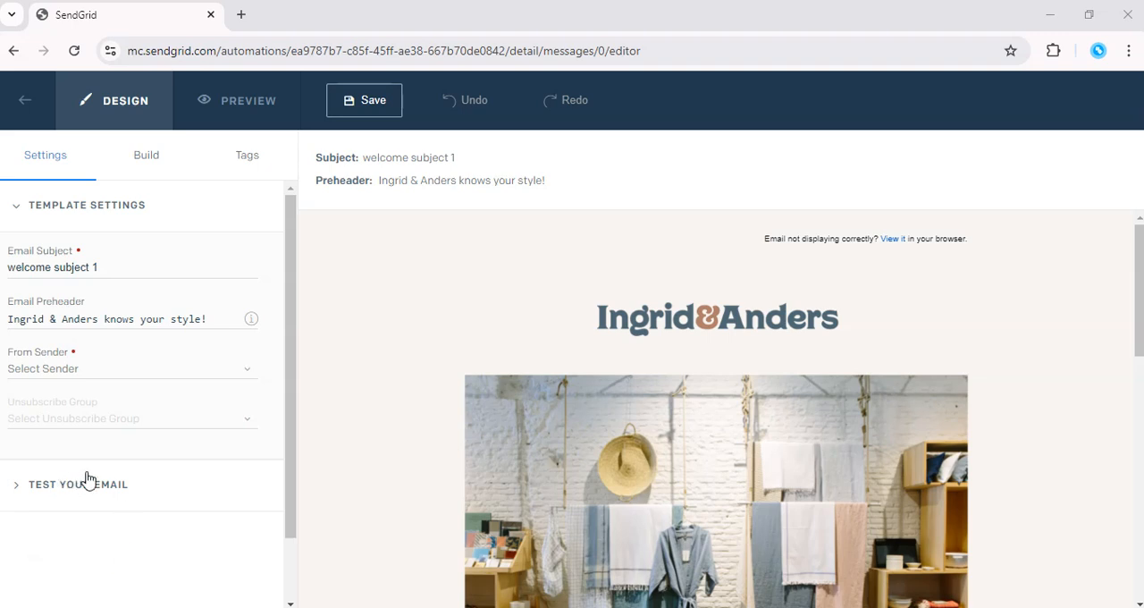
pyautogui.moveTo(100, 491)
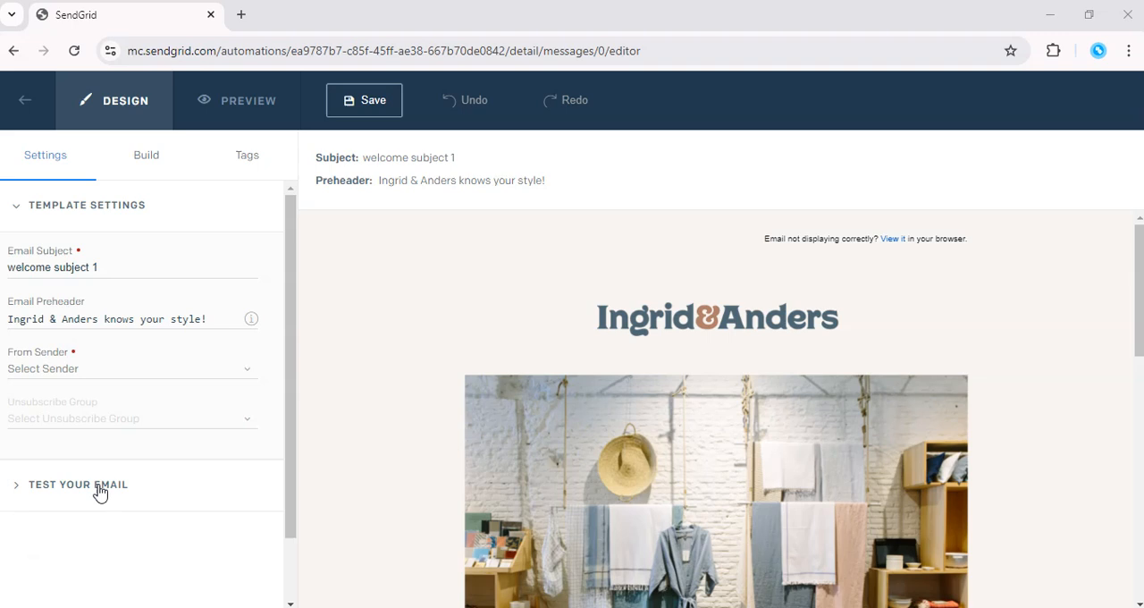
# Return from Email 1's editor to the Welcome automation's edit page.
pyautogui.click(34, 100)
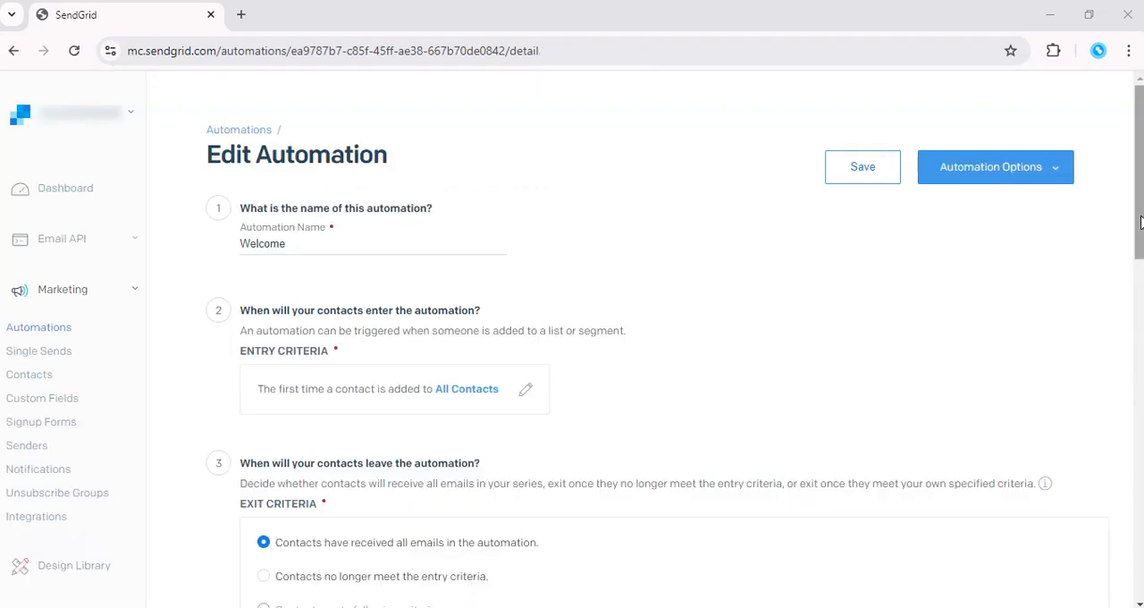
# Reveal the Automation Options menu with Set Live and Duplicate Automation.
pyautogui.scroll(-3)
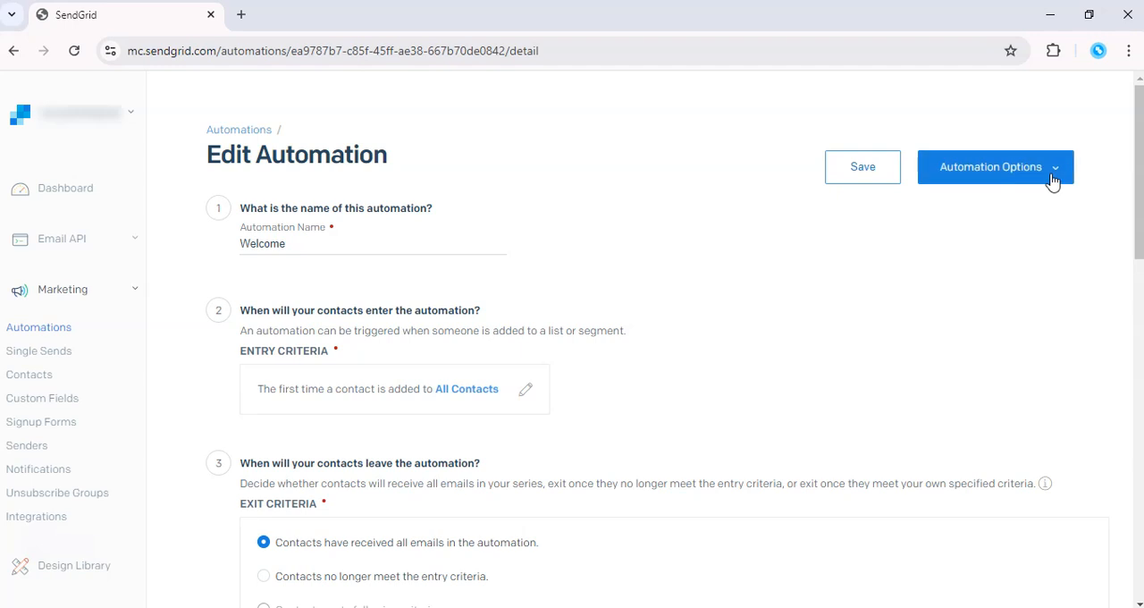
pyautogui.moveTo(1053, 179)
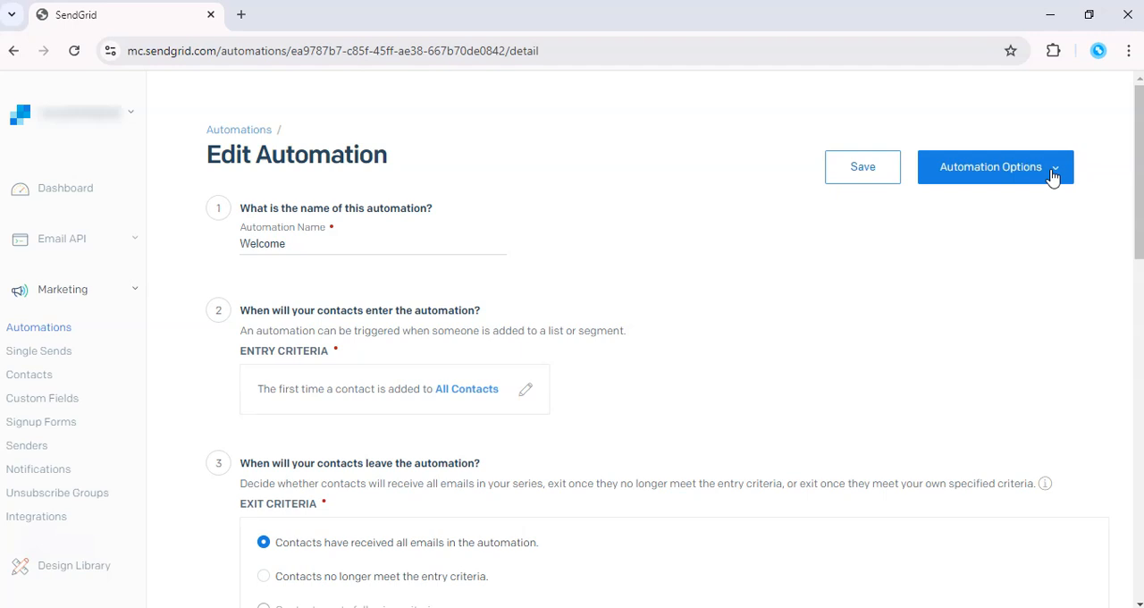
pyautogui.click(994, 166)
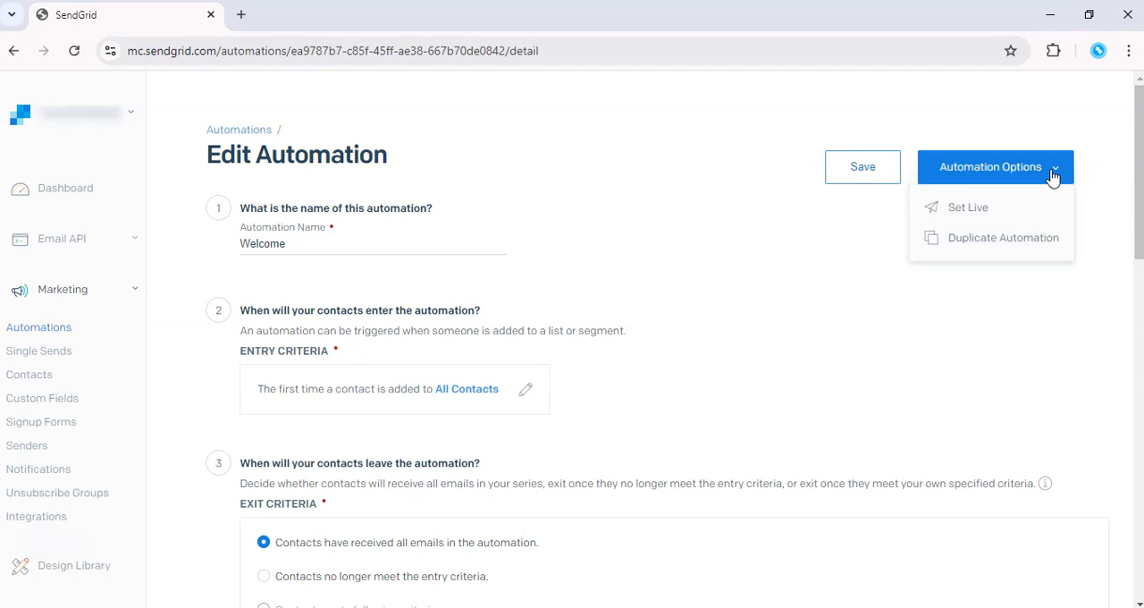